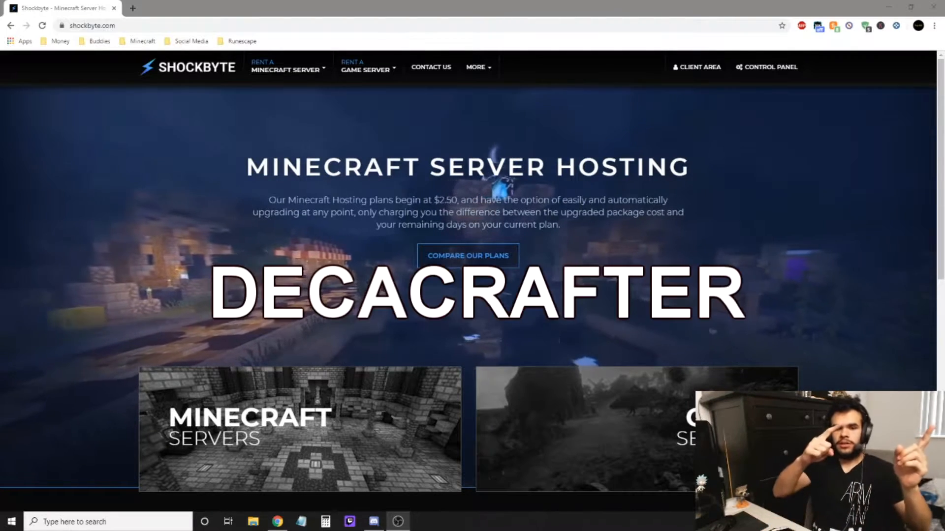
- Reach the My Products & Services page via Client Area and Services > My Services
{"action": "left_click", "coordinate": [286, 66]}
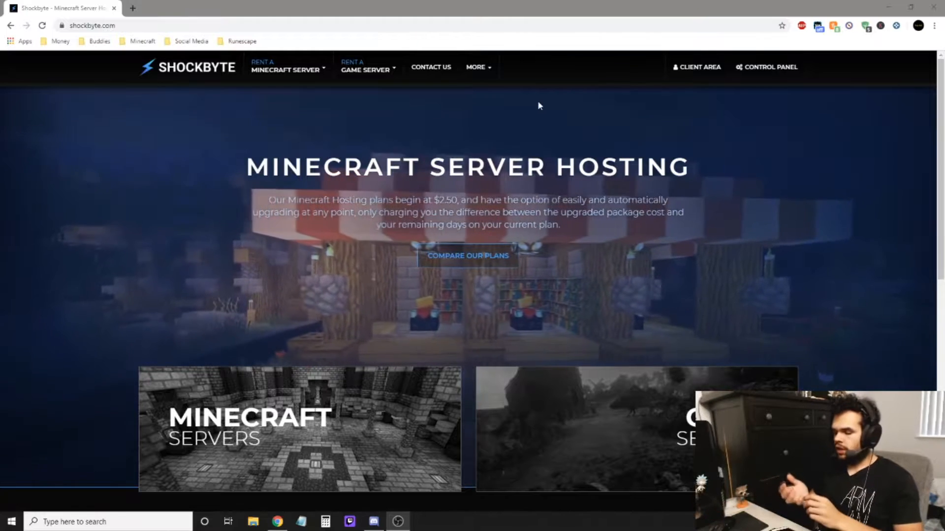
{"action": "left_click", "coordinate": [700, 67]}
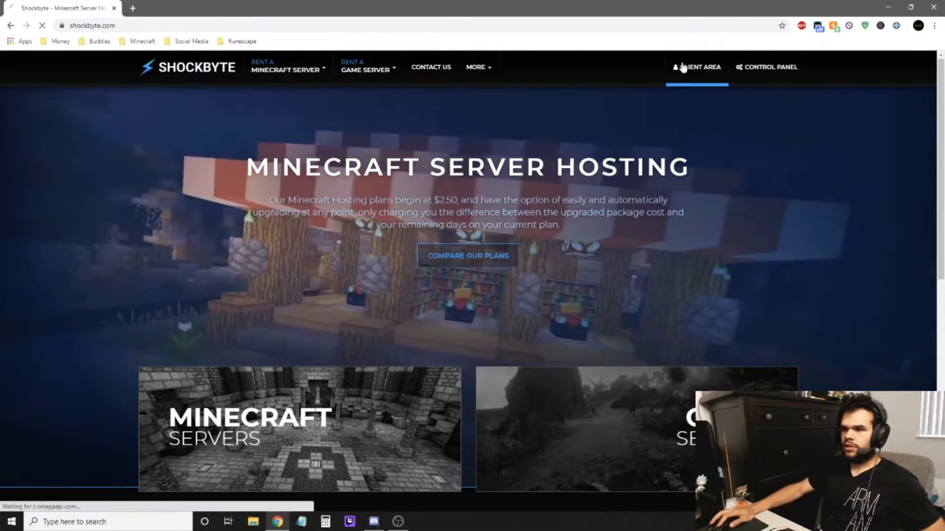
{"action": "left_click", "coordinate": [700, 67]}
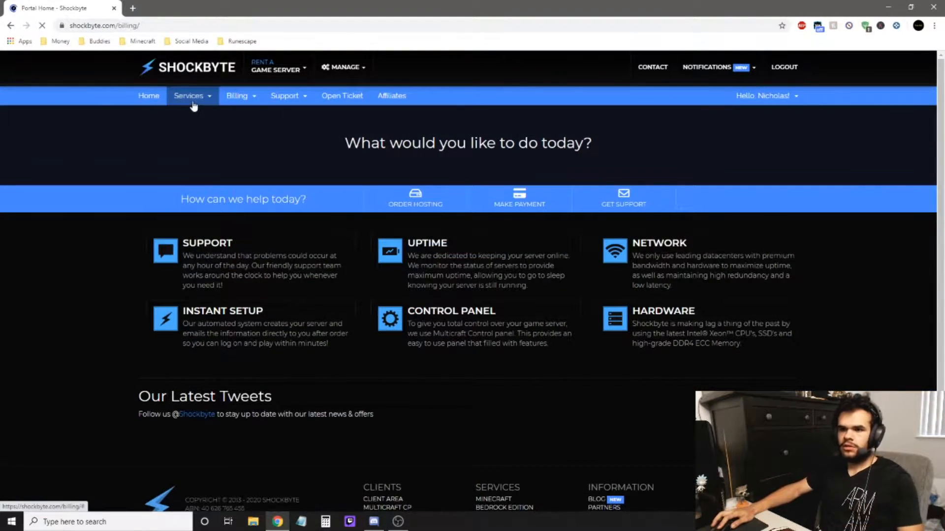
{"action": "left_click", "coordinate": [189, 96]}
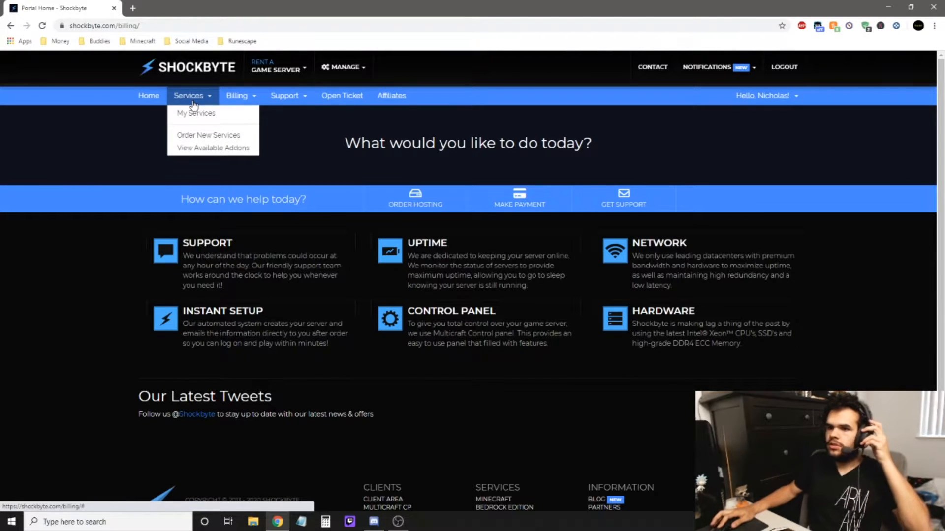
{"action": "left_click", "coordinate": [196, 113]}
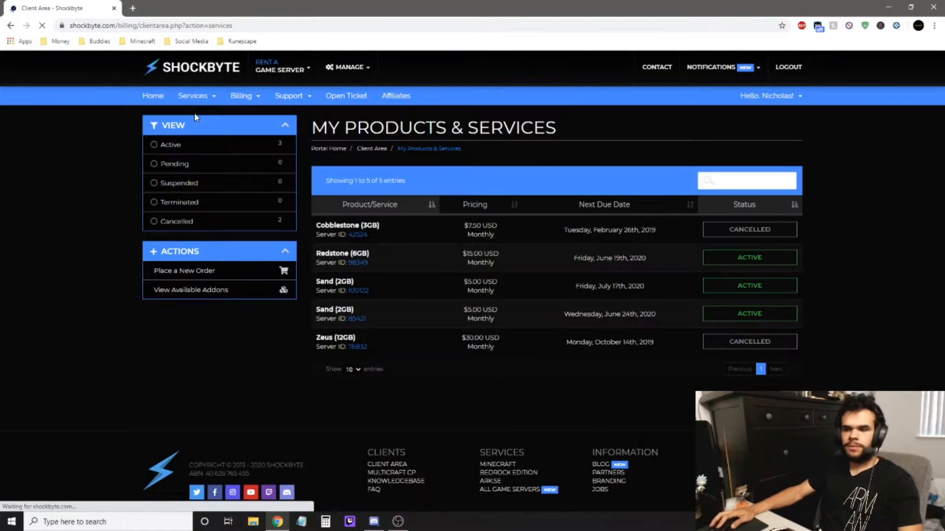
{"action": "mouse_move", "coordinate": [356, 263]}
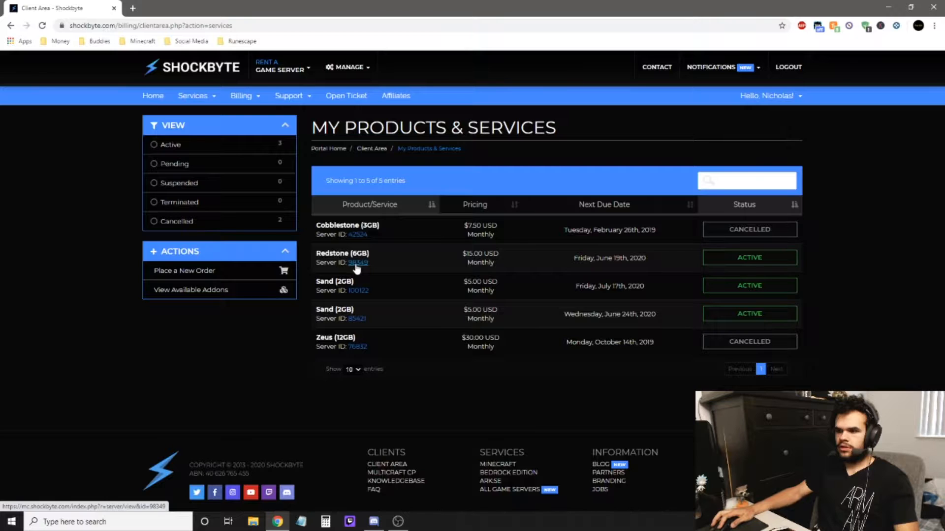
- Show the Redstone server's FTP Server Login page with its address, port and username
{"action": "left_click", "coordinate": [357, 263]}
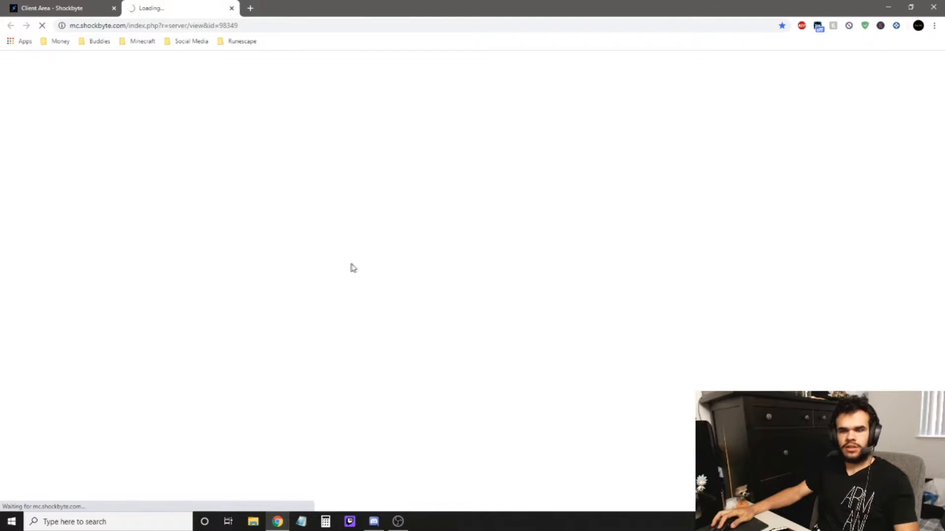
{"action": "mouse_move", "coordinate": [332, 264]}
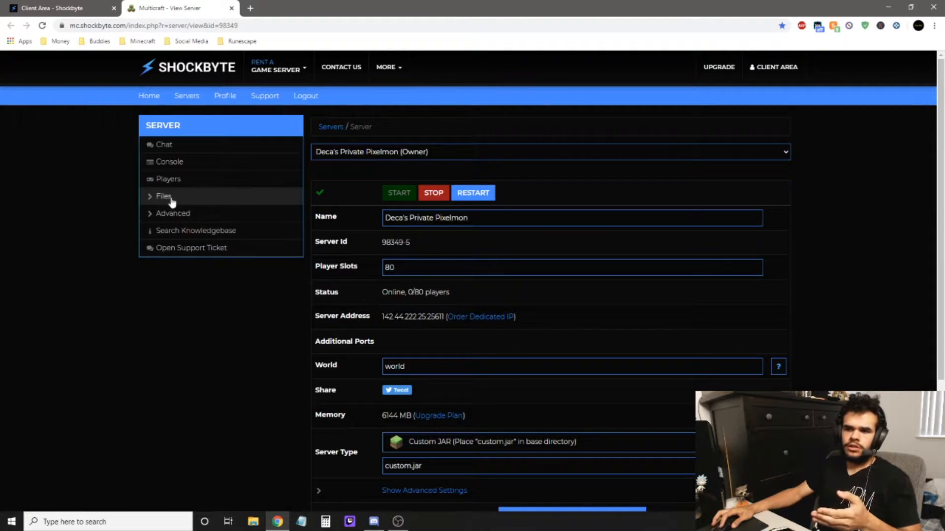
{"action": "left_click", "coordinate": [163, 196]}
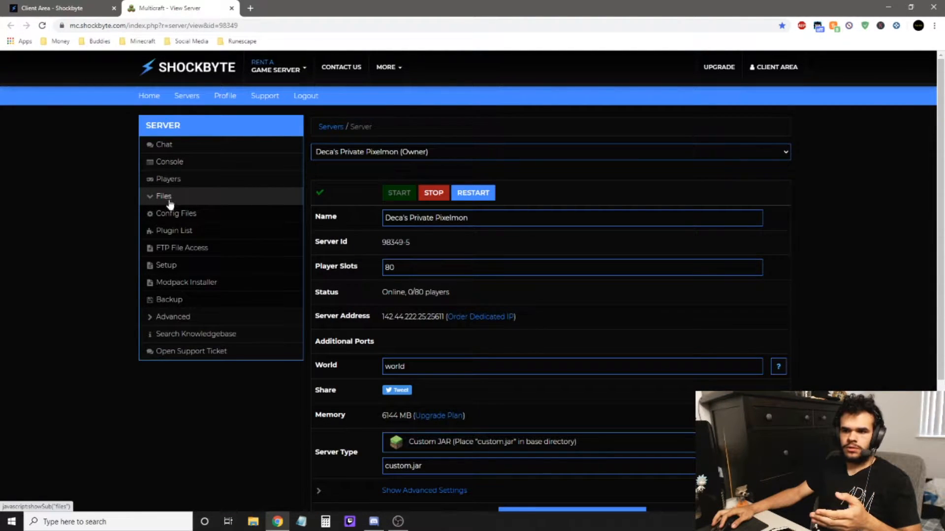
{"action": "left_click", "coordinate": [181, 247]}
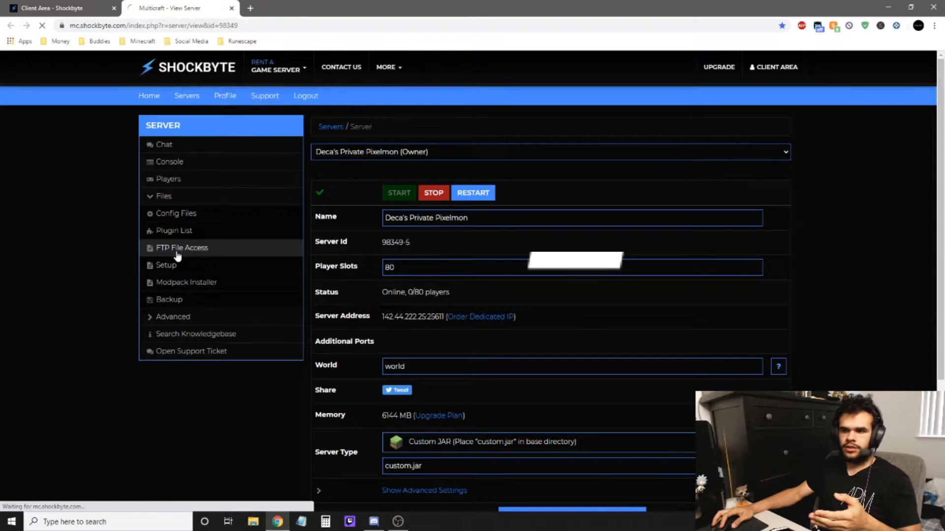
{"action": "left_click", "coordinate": [182, 248]}
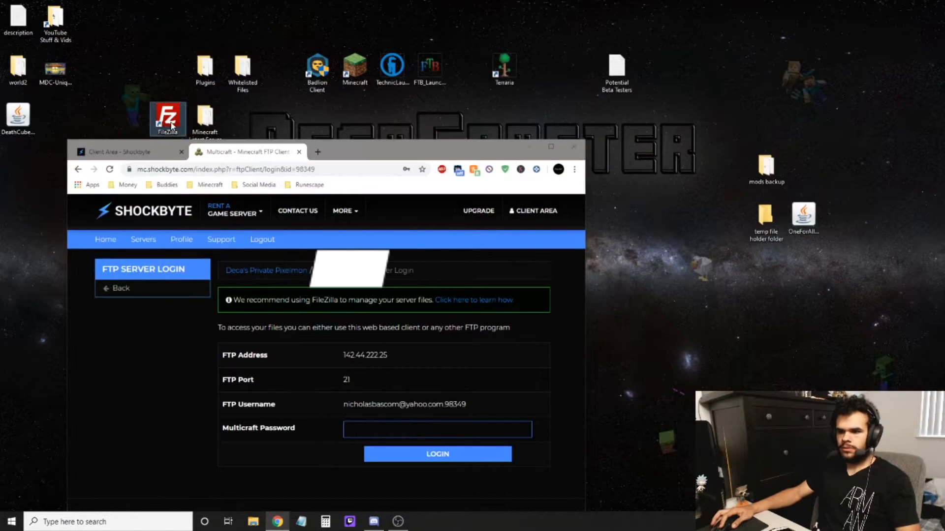
- Start FileZilla and add a new empty entry in the Site Manager
{"action": "double_click", "coordinate": [168, 119]}
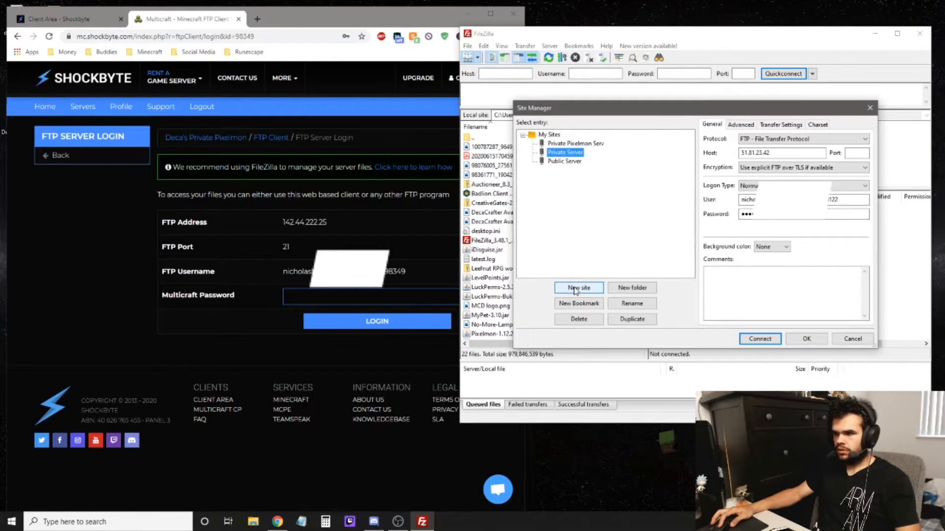
{"action": "left_click", "coordinate": [577, 288]}
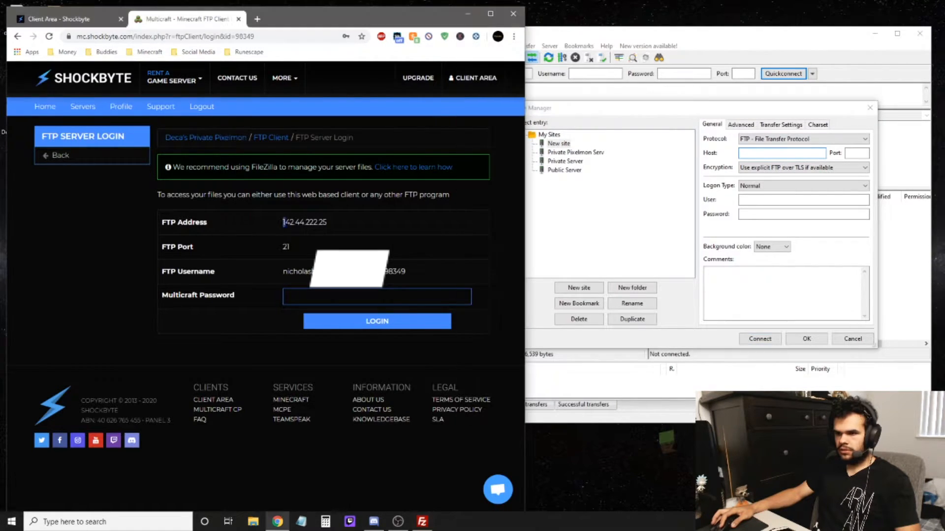
- Grab the FTP port value from the panel page and return to FileZilla
{"action": "double_click", "coordinate": [285, 247]}
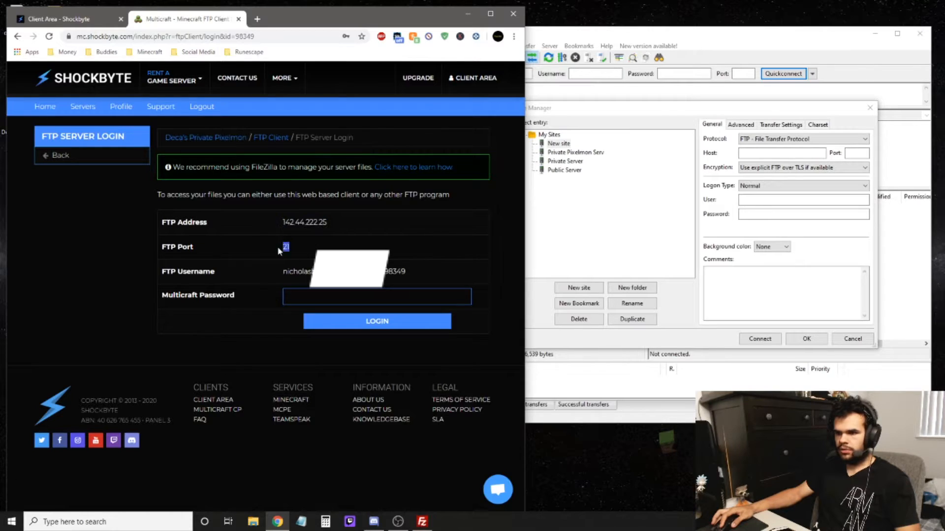
{"action": "left_click", "coordinate": [855, 153]}
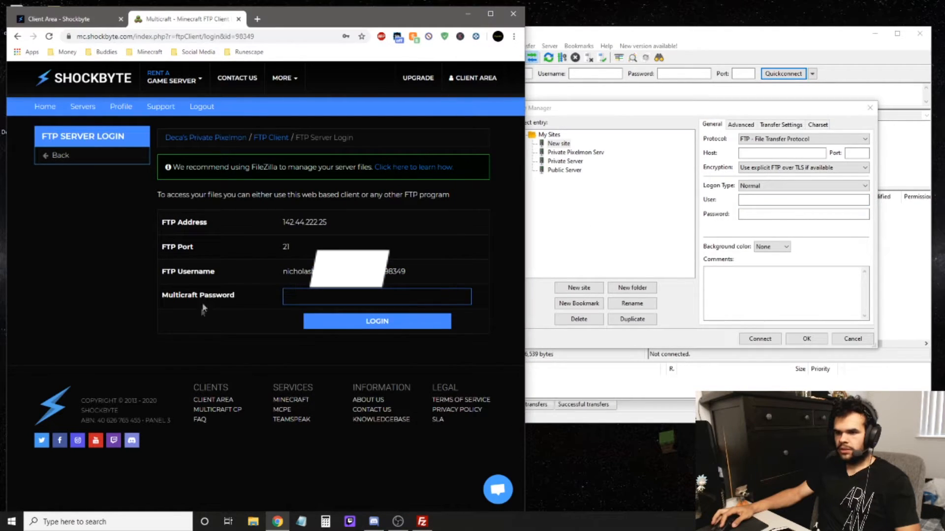
{"action": "left_click", "coordinate": [803, 214]}
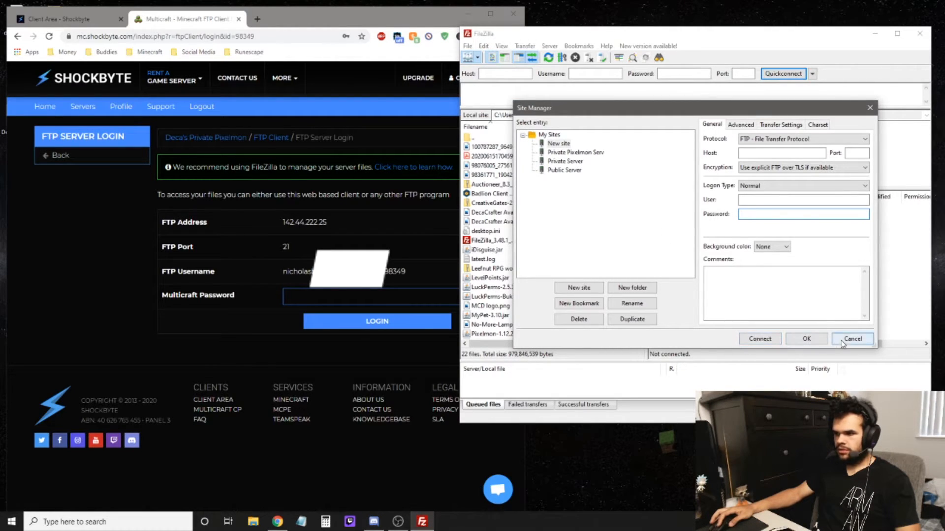
- Connect to the saved Pixelmon server and browse its remote folder listing
{"action": "left_click", "coordinate": [852, 339]}
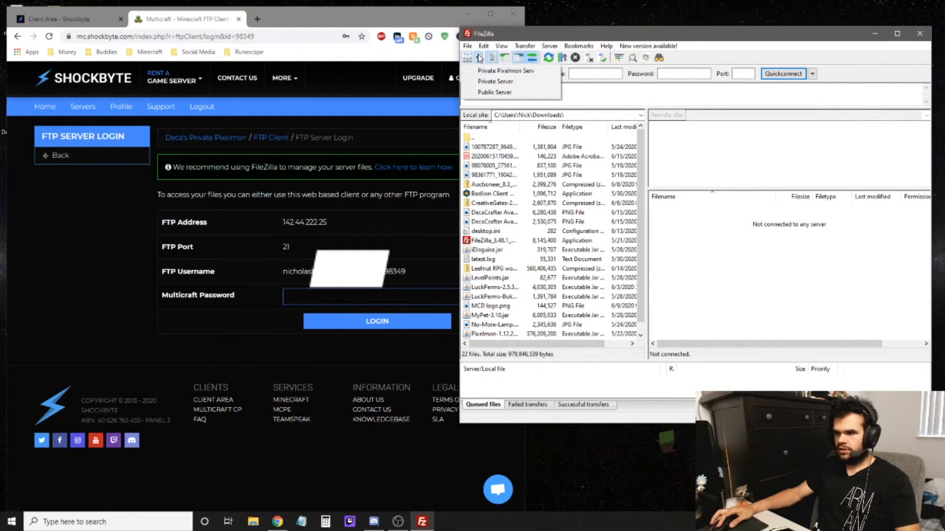
{"action": "left_click", "coordinate": [506, 70]}
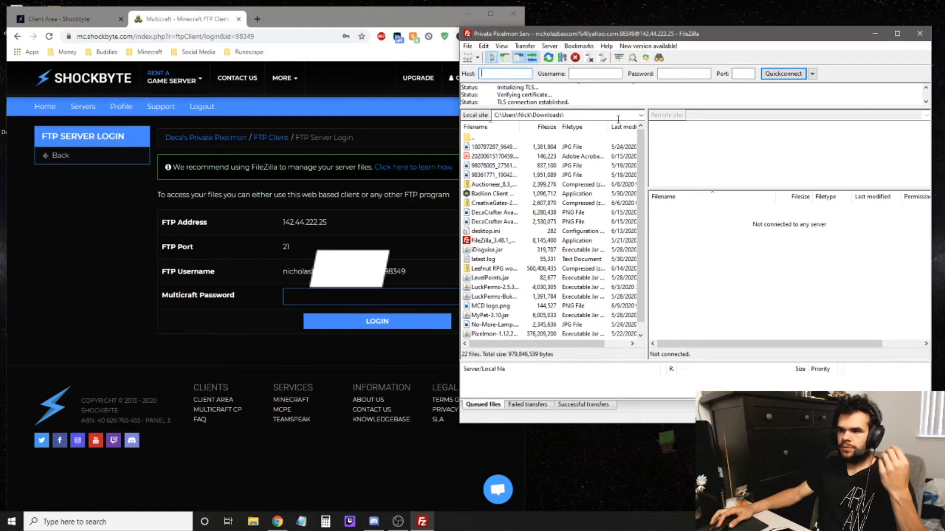
{"action": "left_click", "coordinate": [476, 57]}
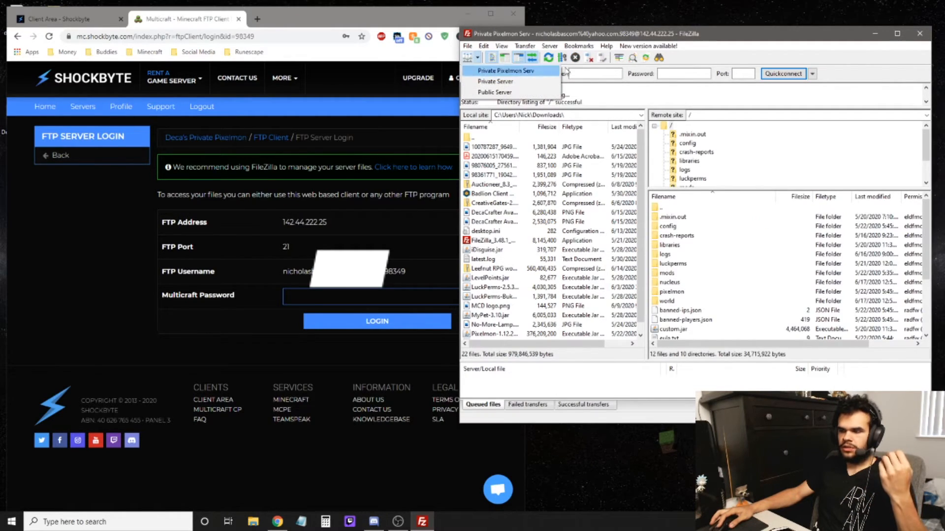
{"action": "left_click", "coordinate": [506, 71]}
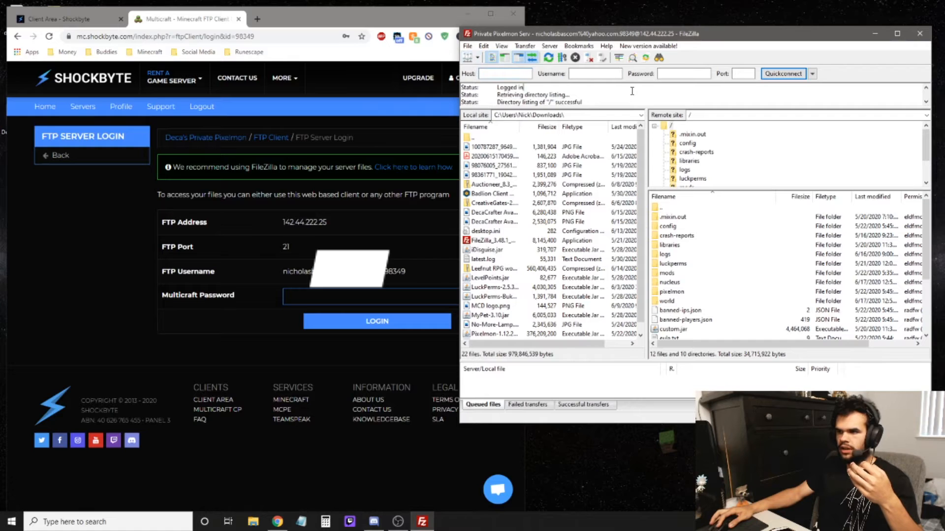
{"action": "scroll", "scroll_direction": "down", "scroll_amount": 3}
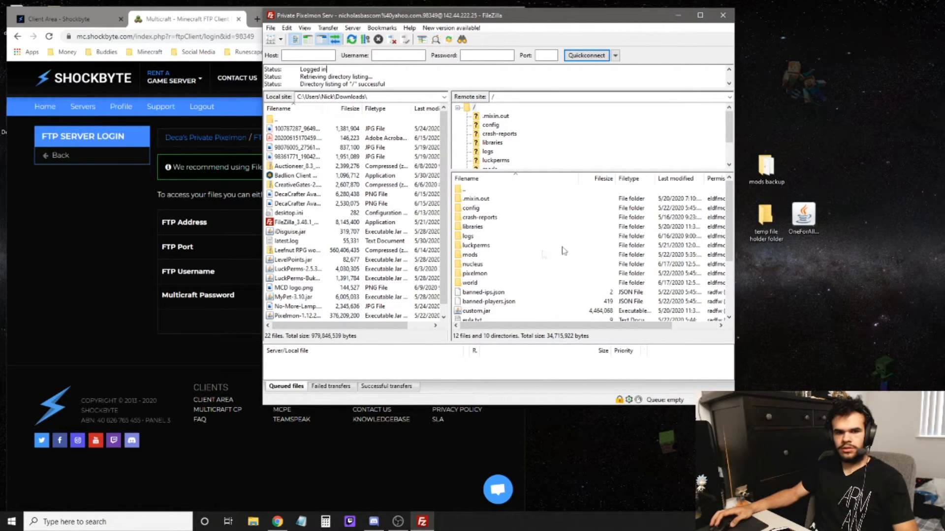
{"action": "scroll", "scroll_direction": "down", "scroll_amount": 3}
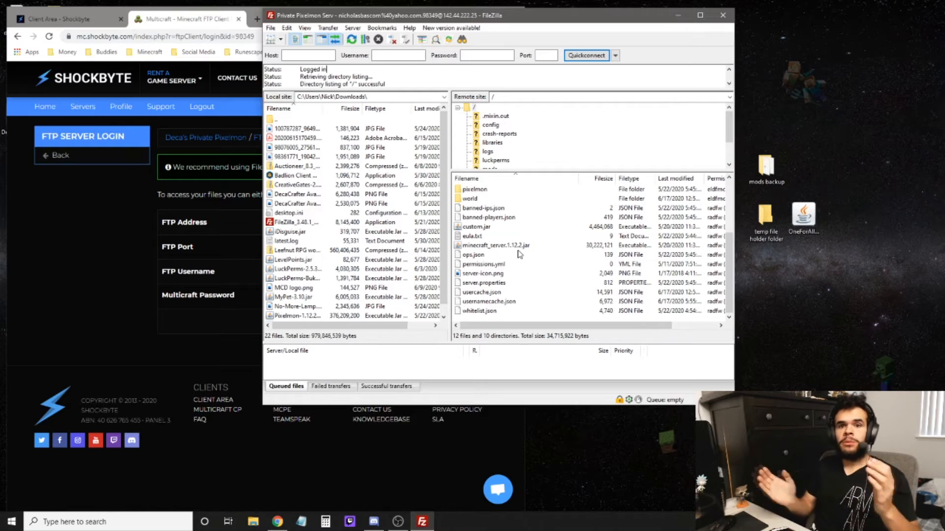